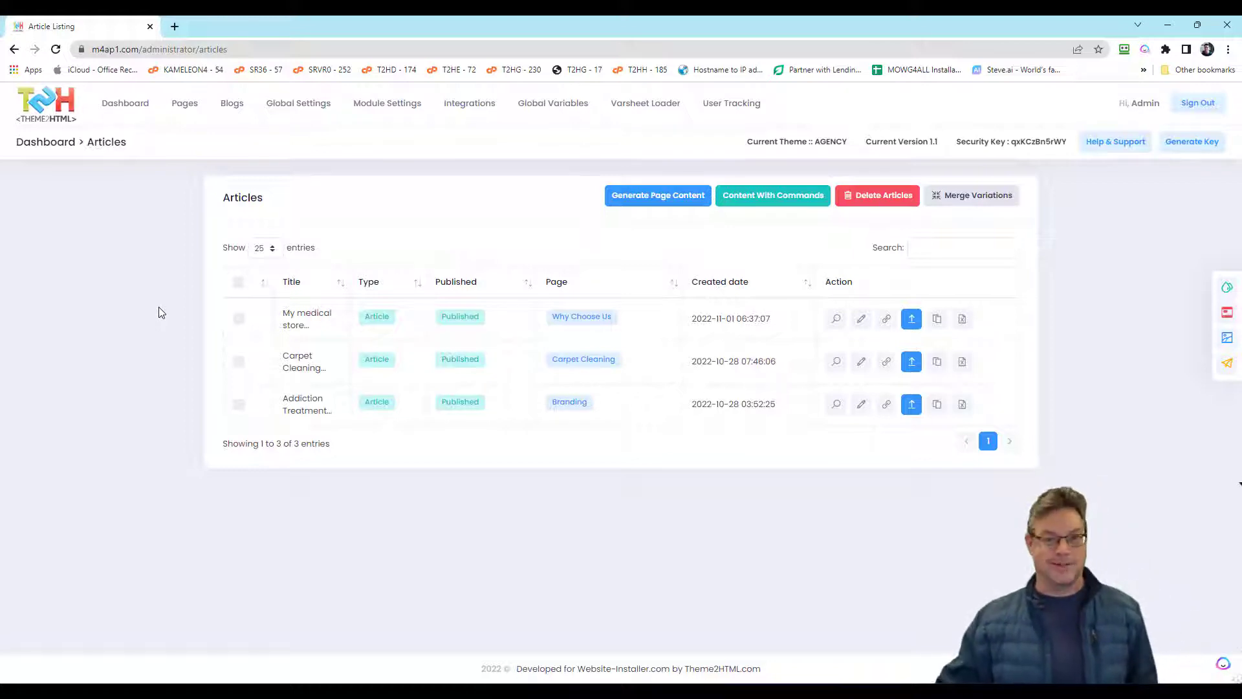
{"action": "mouse_move", "coordinate": [790, 526]}
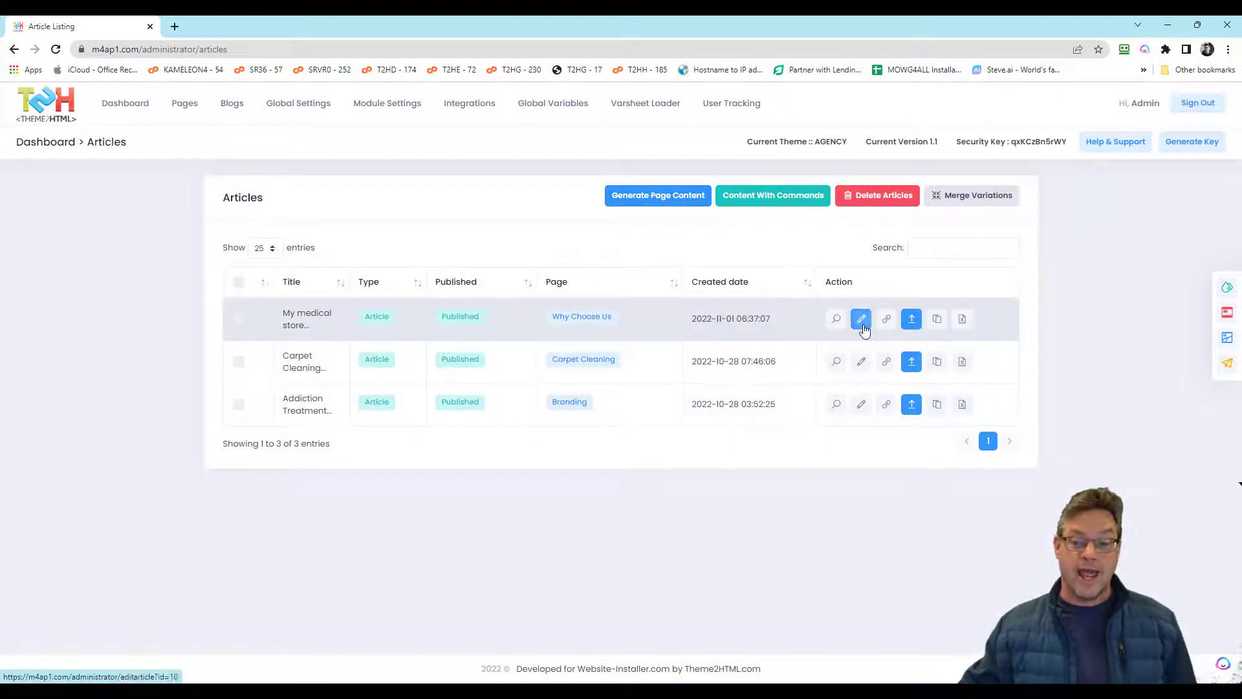
Step: Set the My medical store article's generation action to Append, then return to the Articles list
{"action": "left_click", "coordinate": [861, 318]}
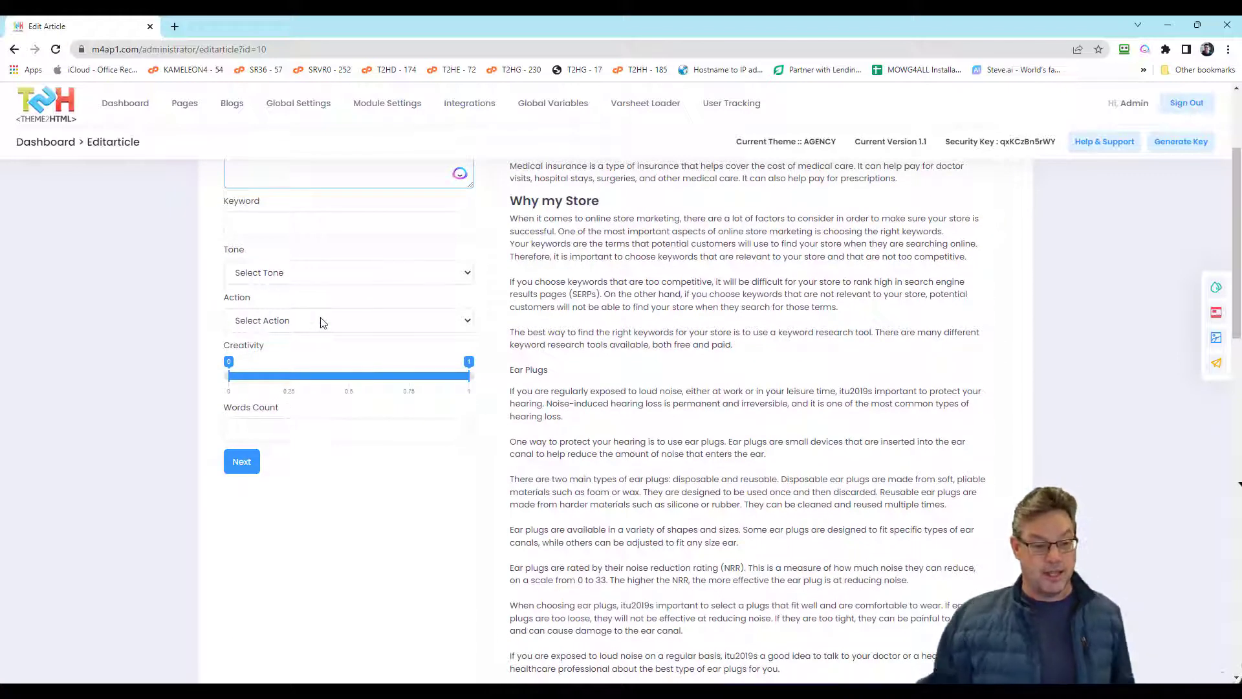
{"action": "left_click", "coordinate": [349, 320]}
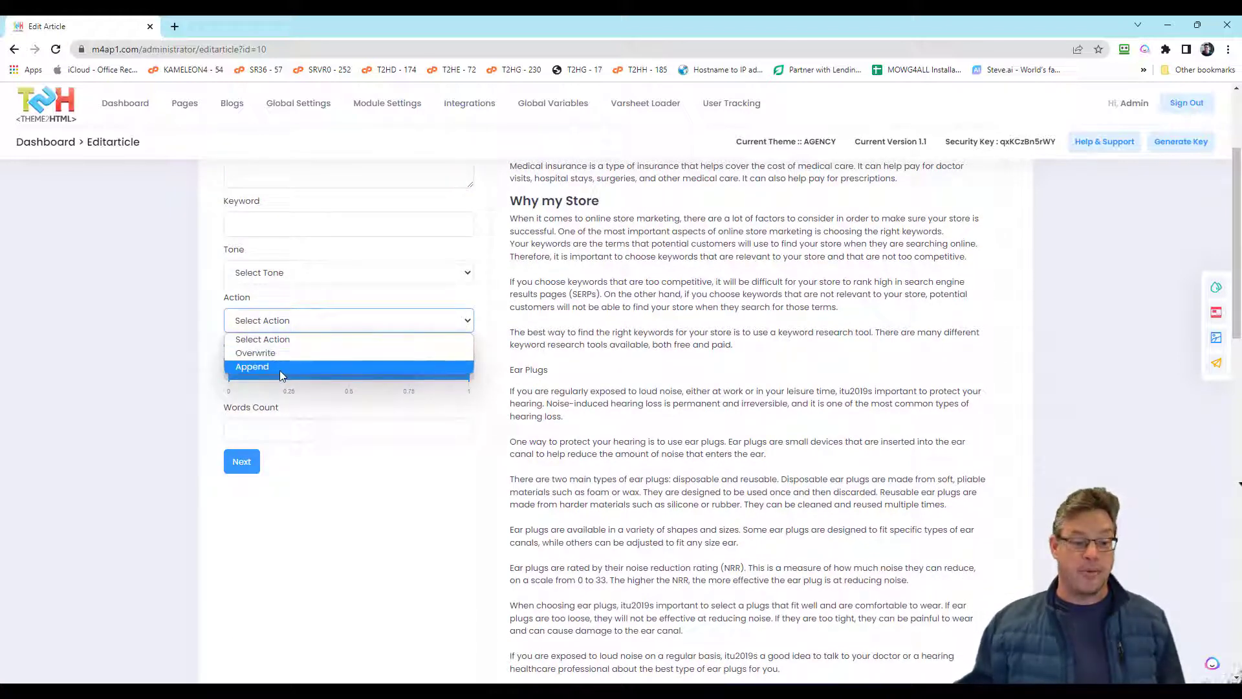
{"action": "left_click", "coordinate": [251, 366]}
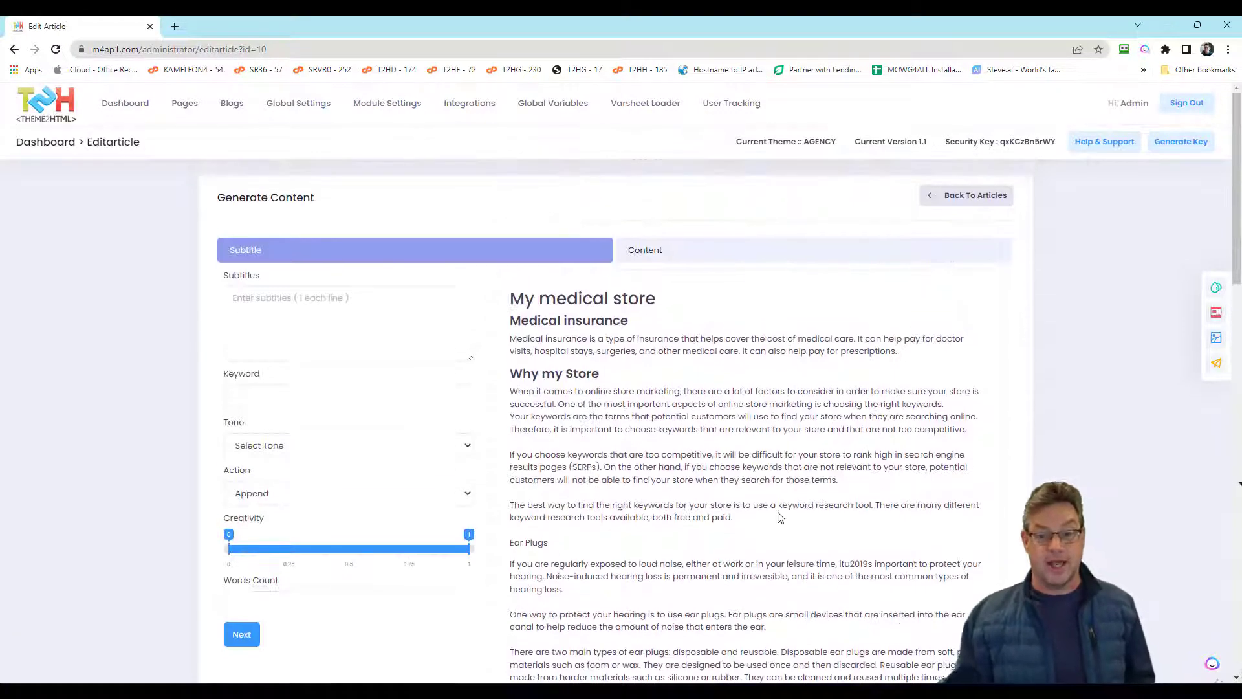
{"action": "left_click", "coordinate": [966, 195]}
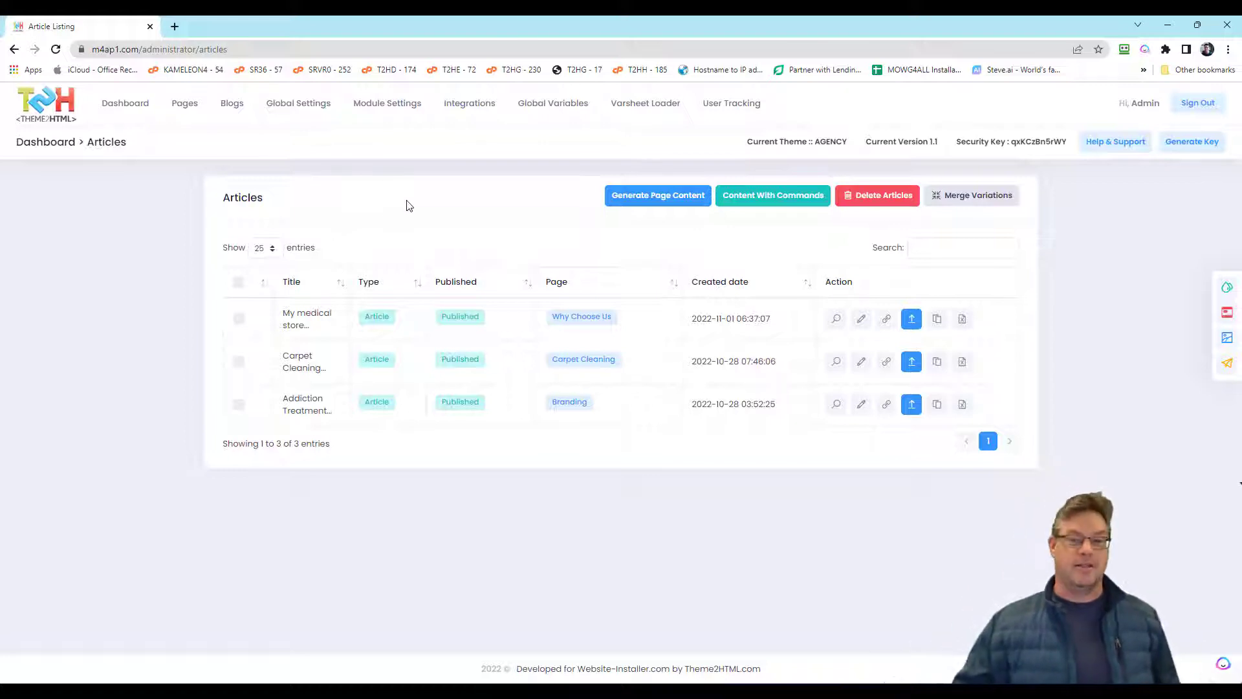
{"action": "mouse_move", "coordinate": [389, 211]}
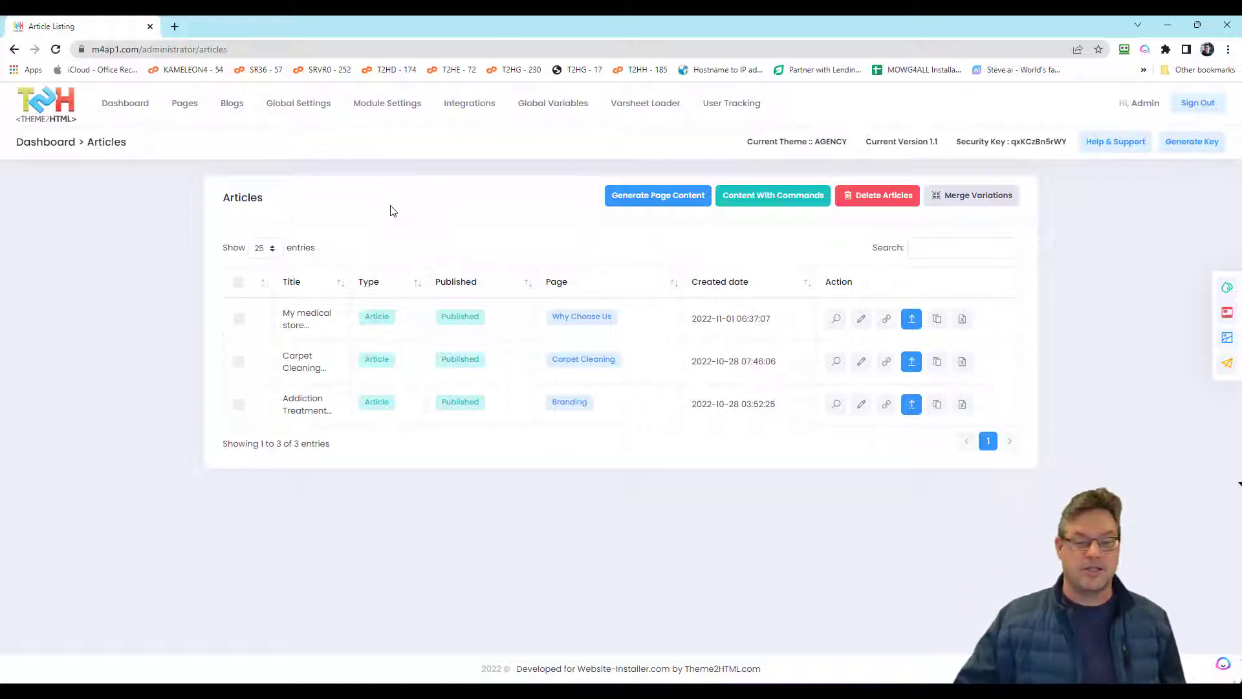
{"action": "mouse_move", "coordinate": [419, 225]}
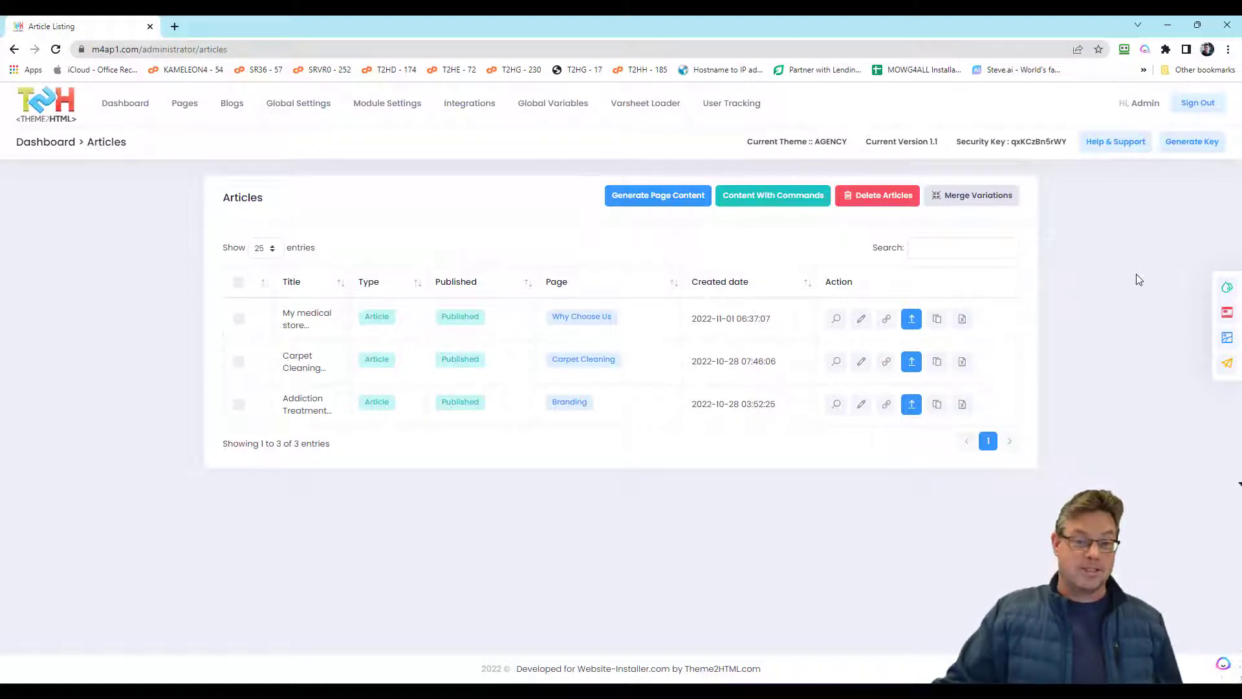
{"action": "mouse_move", "coordinate": [1128, 268]}
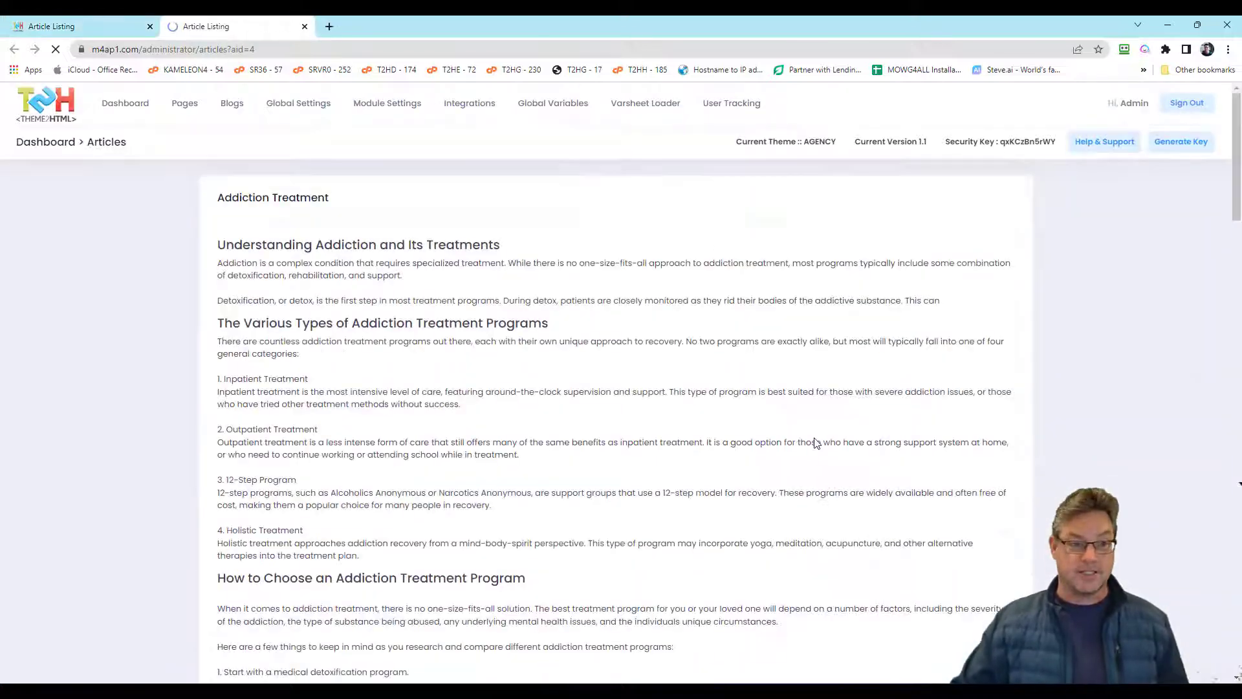
Step: Scroll through the Addiction Treatment article to its closing section on rehab centers and aftercare
{"action": "scroll", "scroll_direction": "down", "scroll_amount": 3}
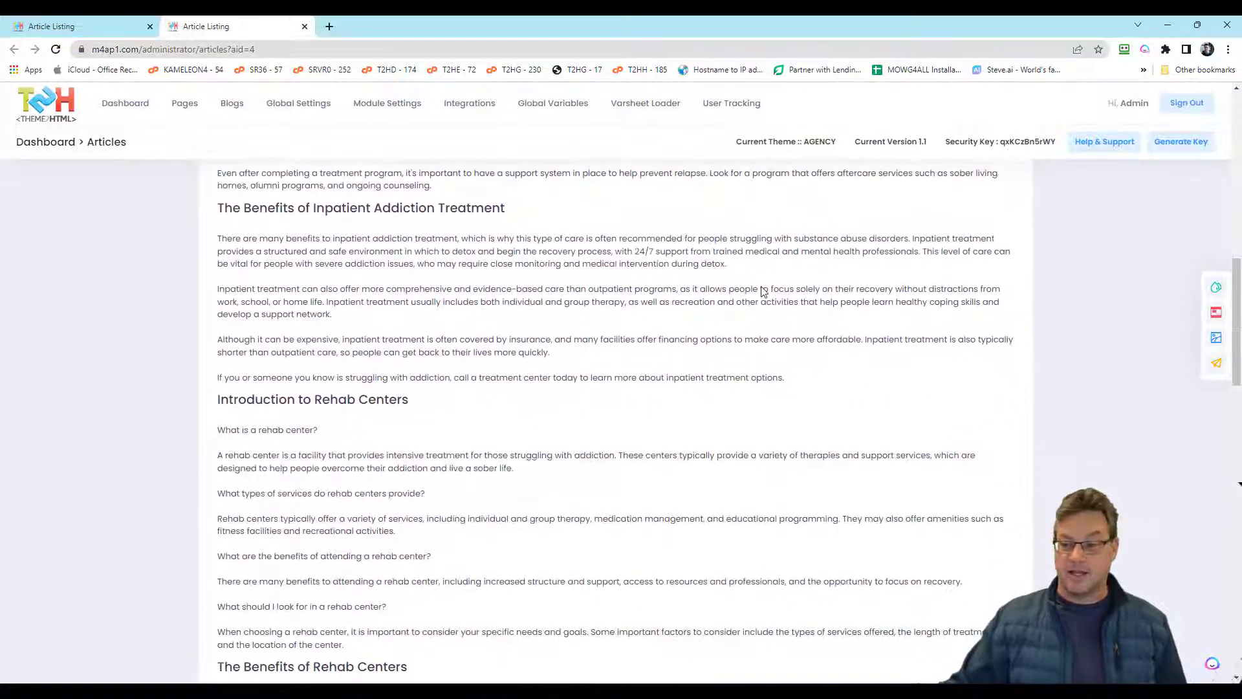
{"action": "scroll", "scroll_direction": "down", "scroll_amount": 3}
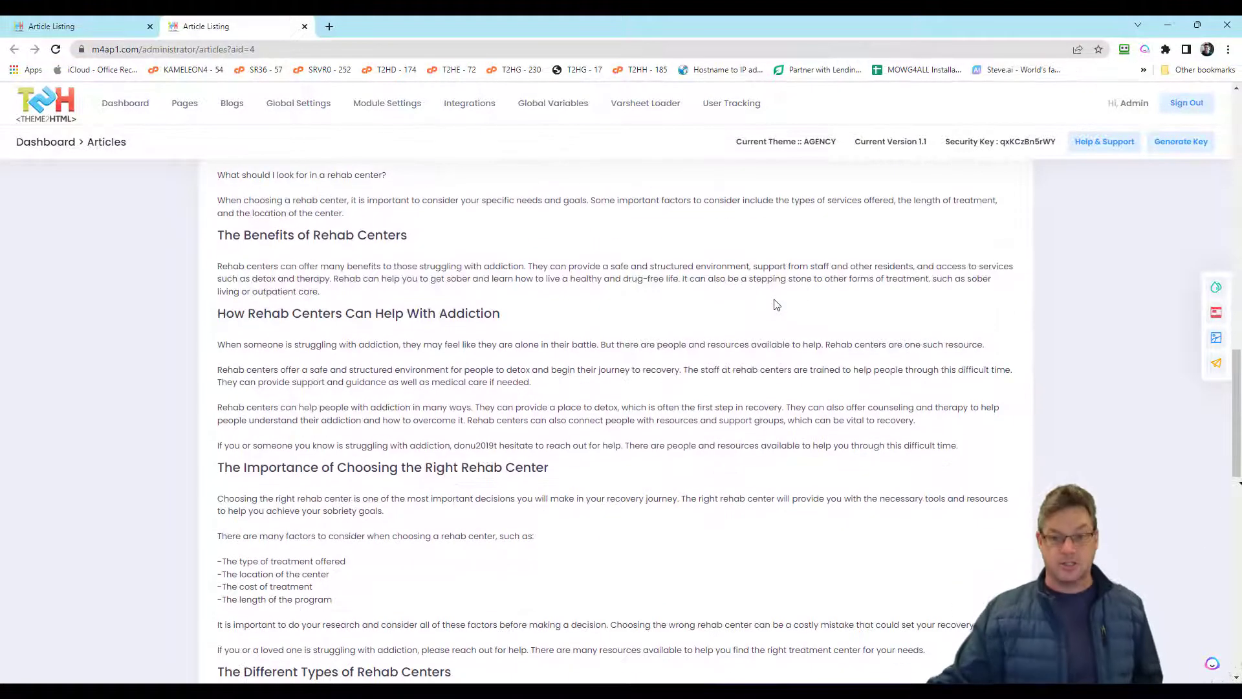
{"action": "scroll", "scroll_direction": "down", "scroll_amount": 3}
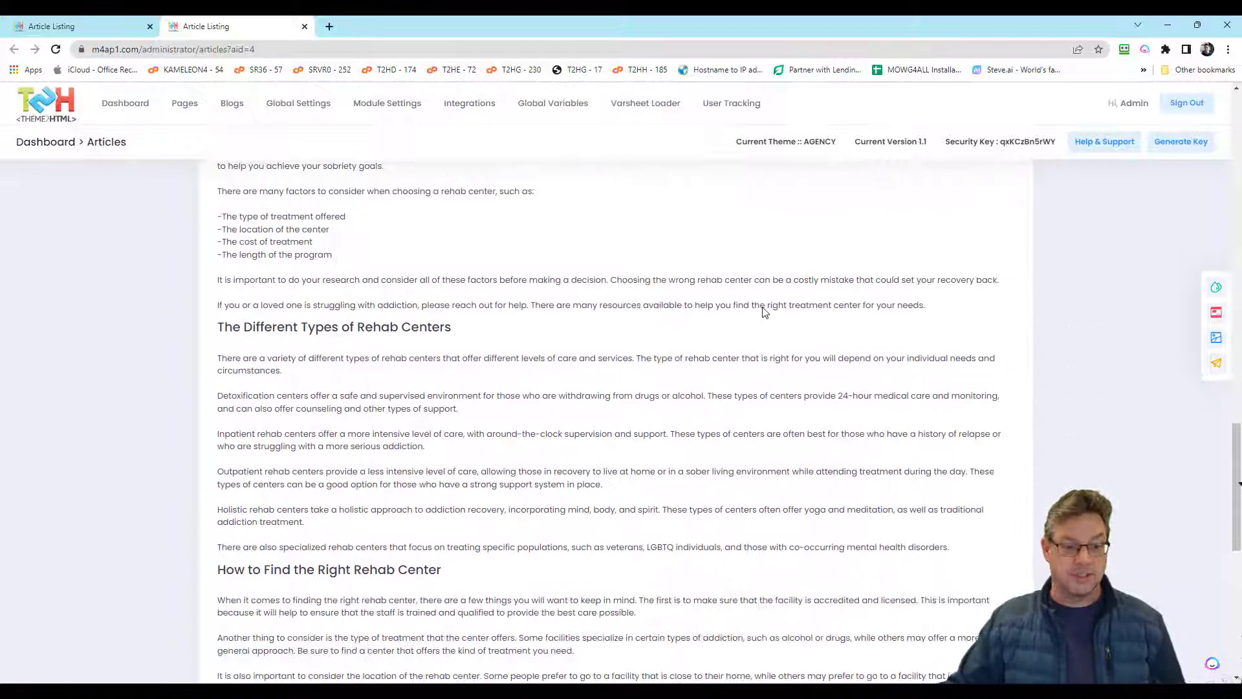
{"action": "scroll", "scroll_direction": "down", "scroll_amount": 3}
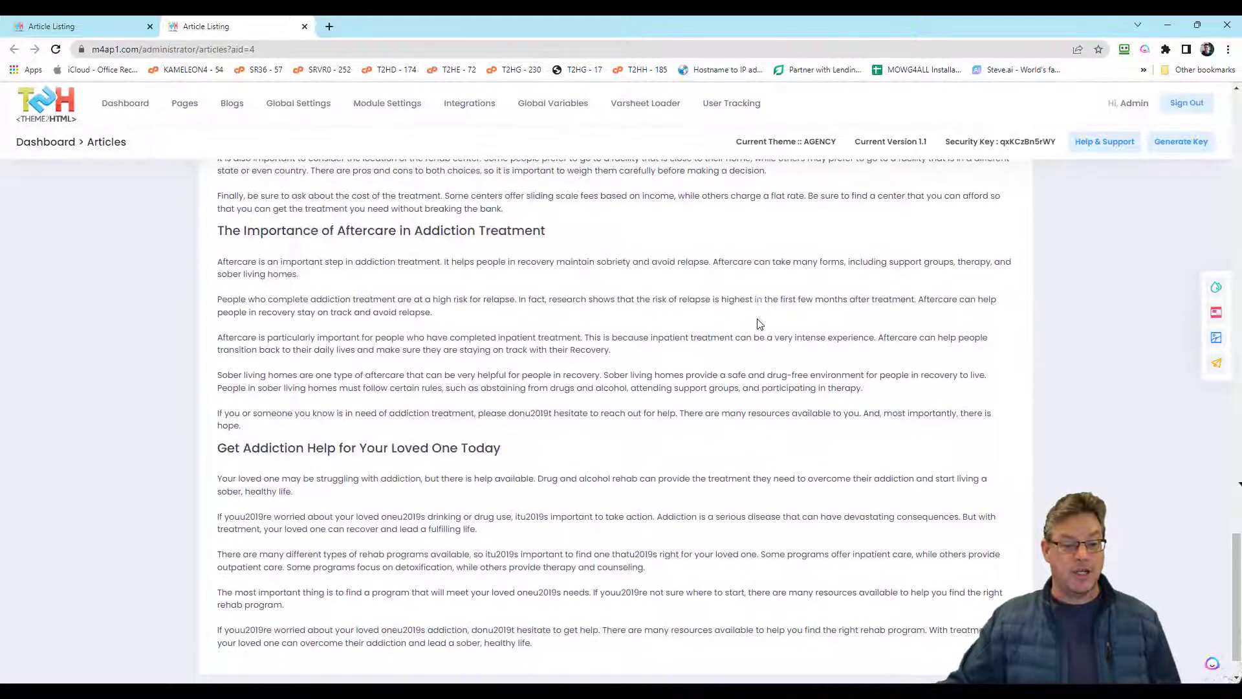
{"action": "scroll", "scroll_direction": "down", "scroll_amount": 3}
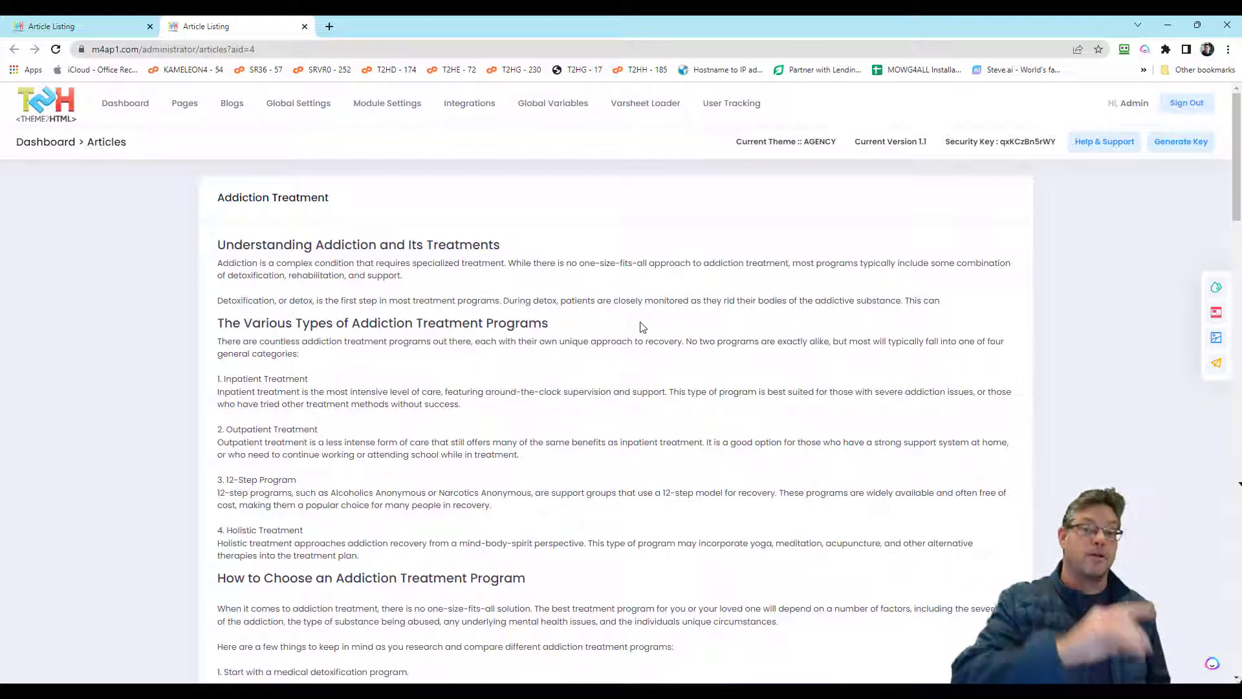
{"action": "mouse_move", "coordinate": [298, 103]}
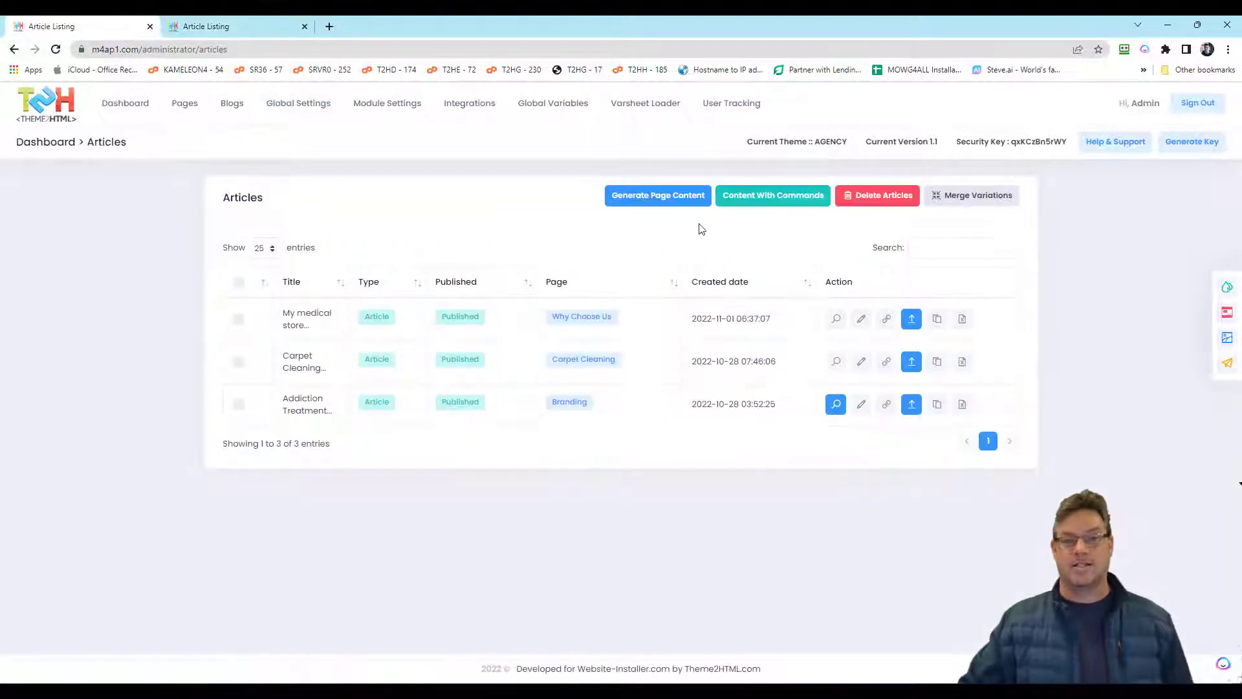
{"action": "mouse_move", "coordinate": [992, 176]}
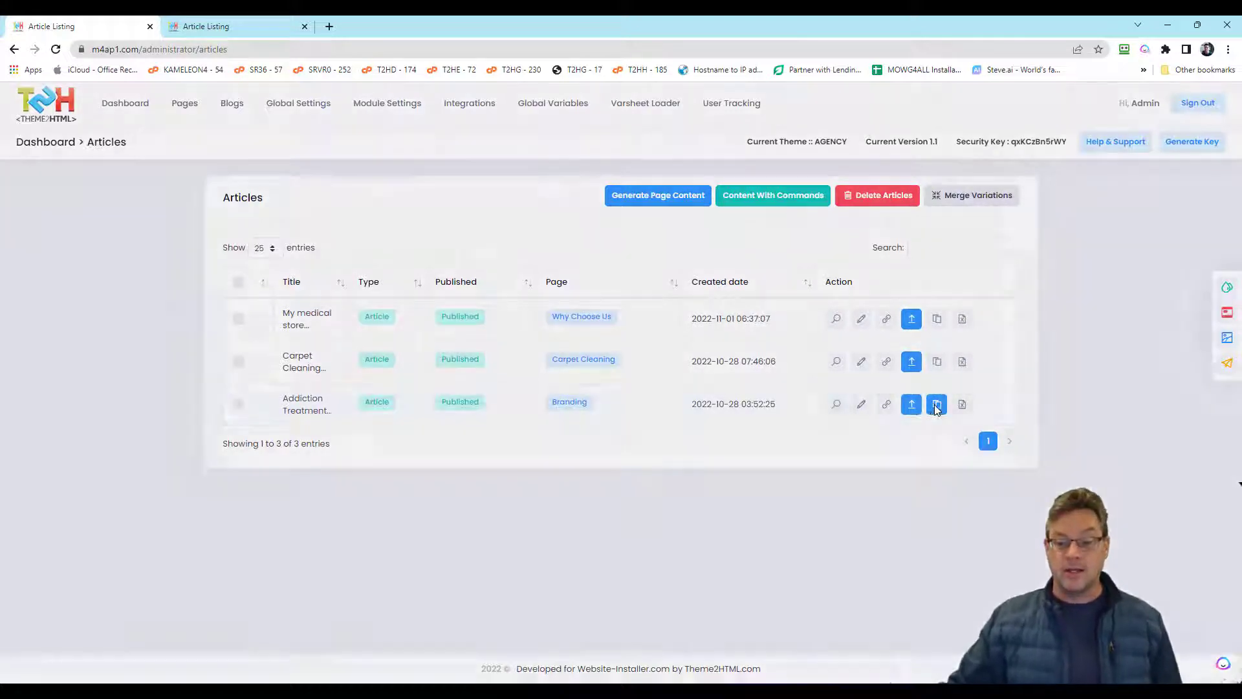
Step: Review the pre-filled subtitles in the Addiction Treatment variations form, then close it without creating
{"action": "left_click", "coordinate": [936, 403]}
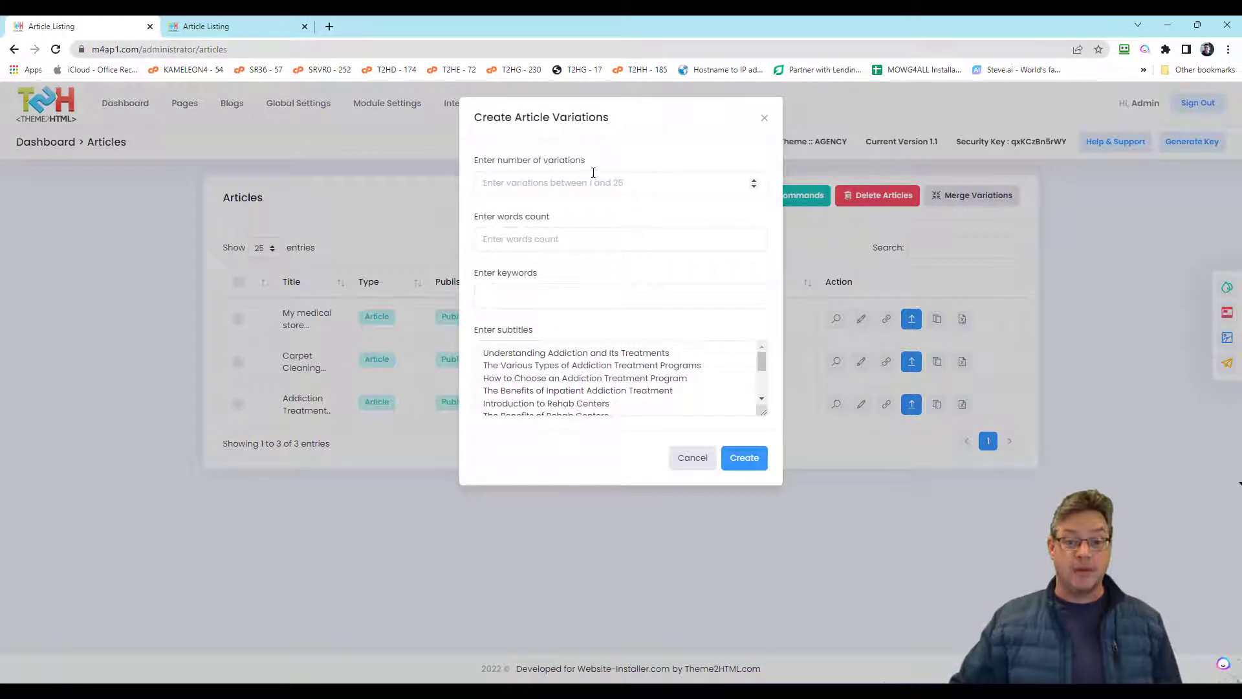
{"action": "left_click", "coordinate": [621, 183]}
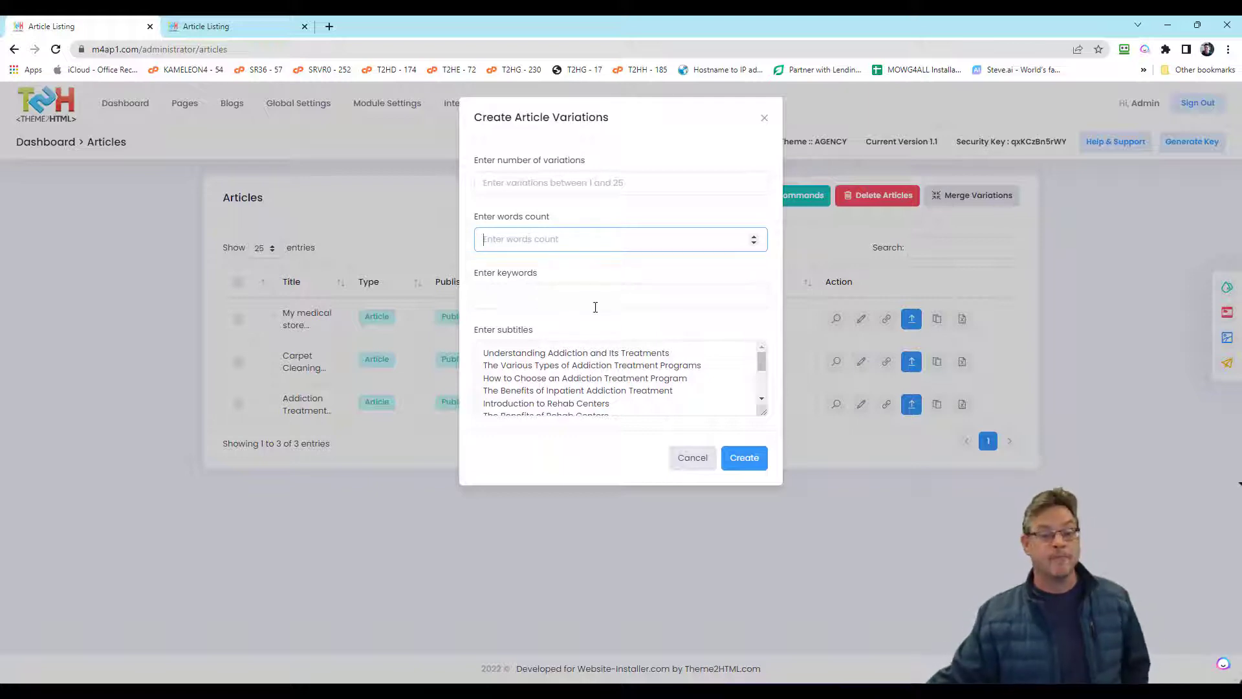
{"action": "left_click", "coordinate": [619, 296]}
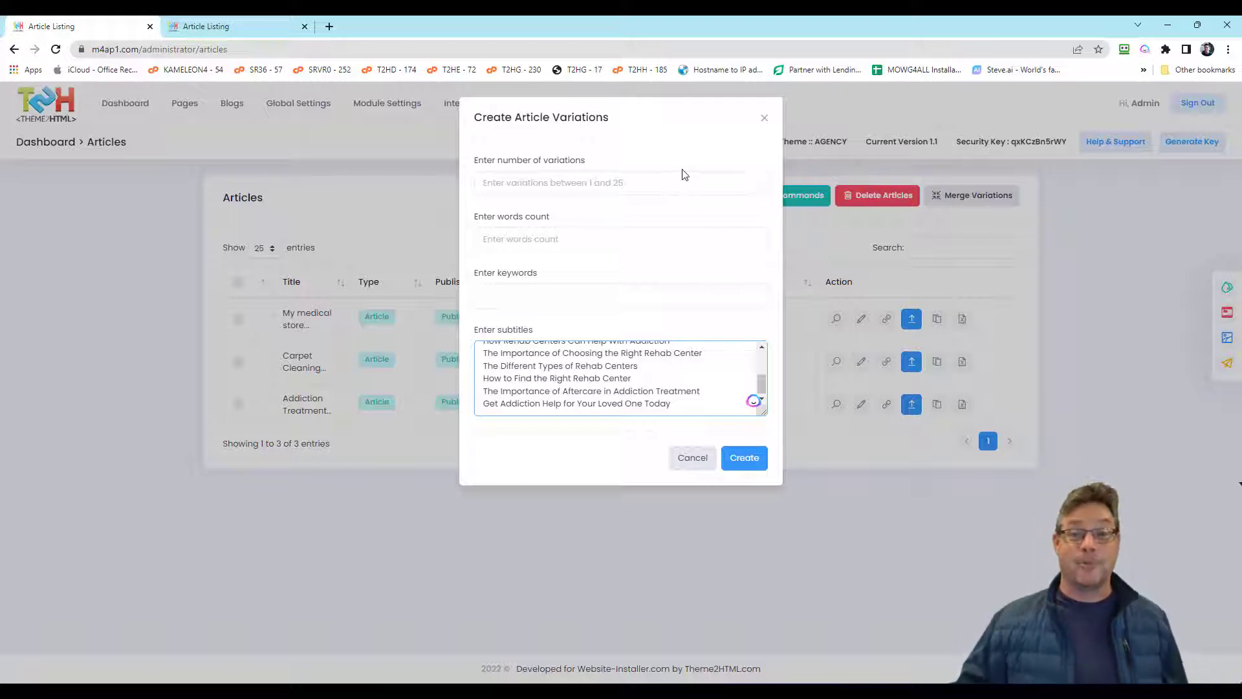
{"action": "mouse_move", "coordinate": [643, 132]}
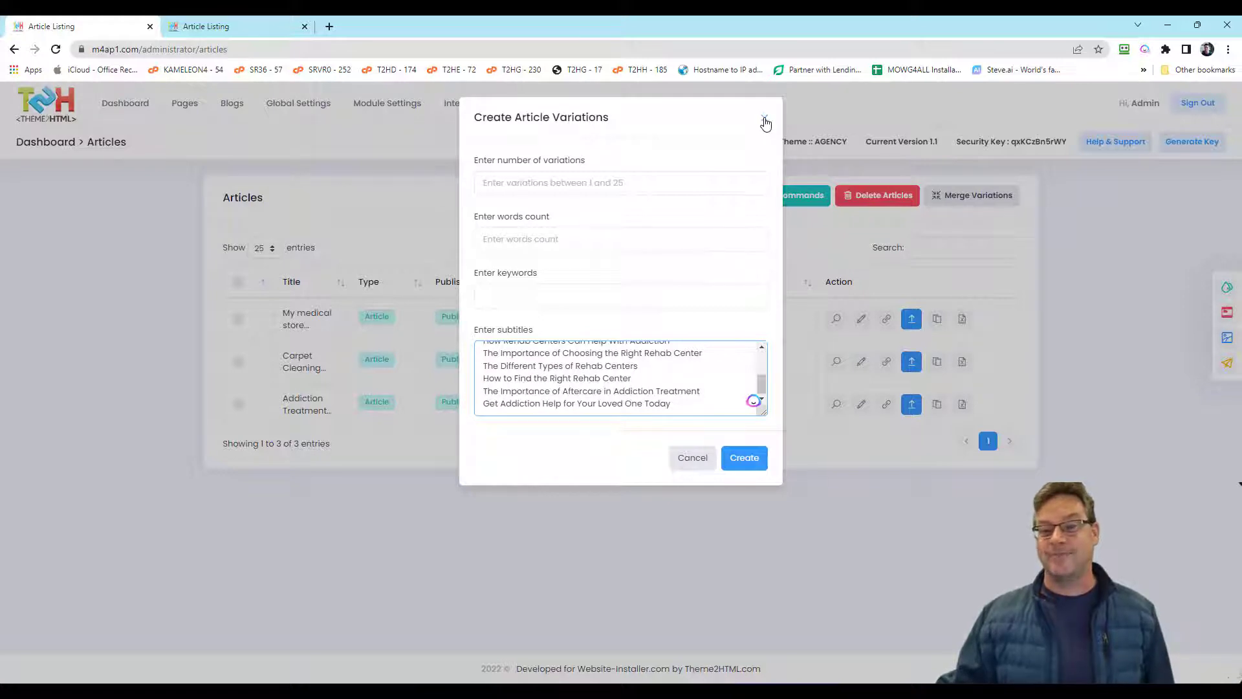
{"action": "left_click", "coordinate": [764, 121]}
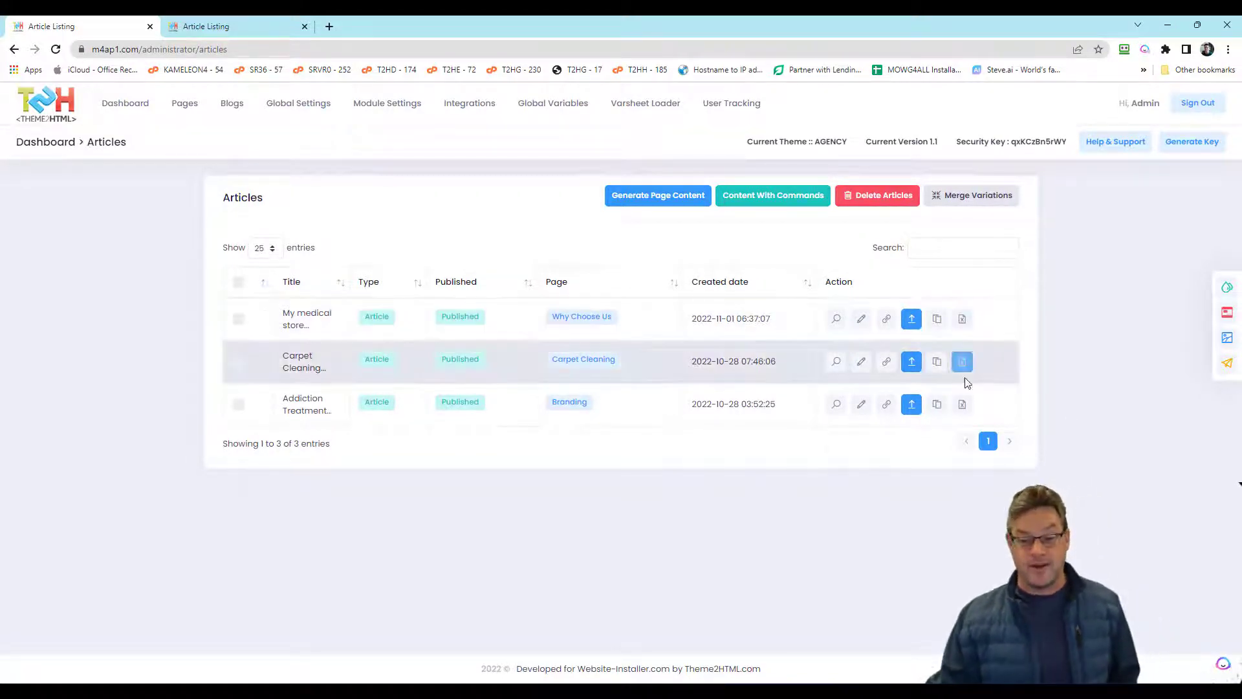
{"action": "mouse_move", "coordinate": [1137, 376]}
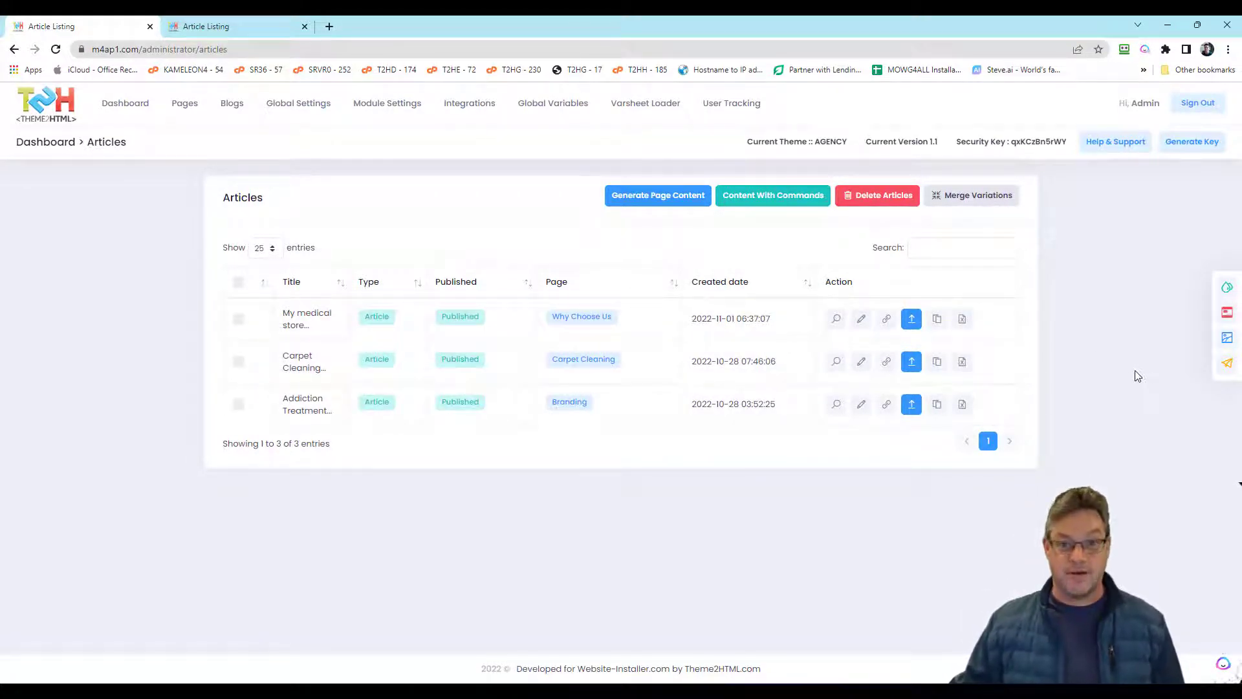
Step: Open the Merge Article Variations form from the Articles list
{"action": "left_click", "coordinate": [971, 195]}
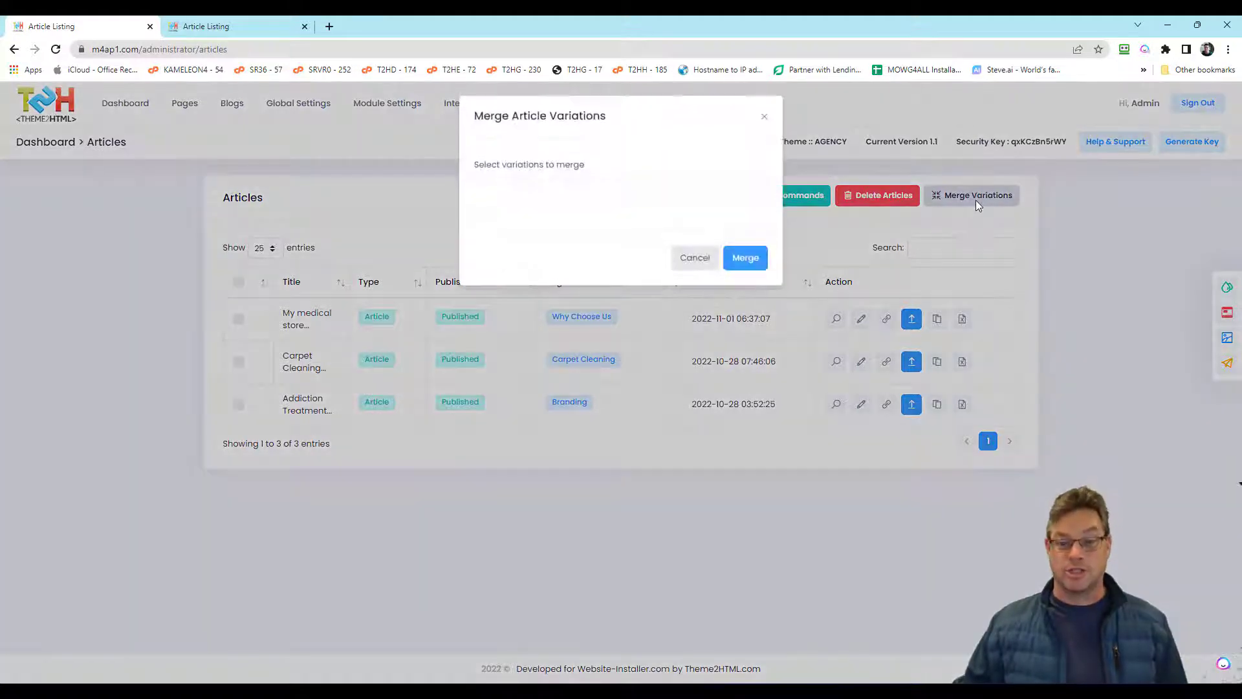
Step: Check the variation files listed in the merge dropdown, then dismiss the merge form
{"action": "left_click", "coordinate": [620, 189]}
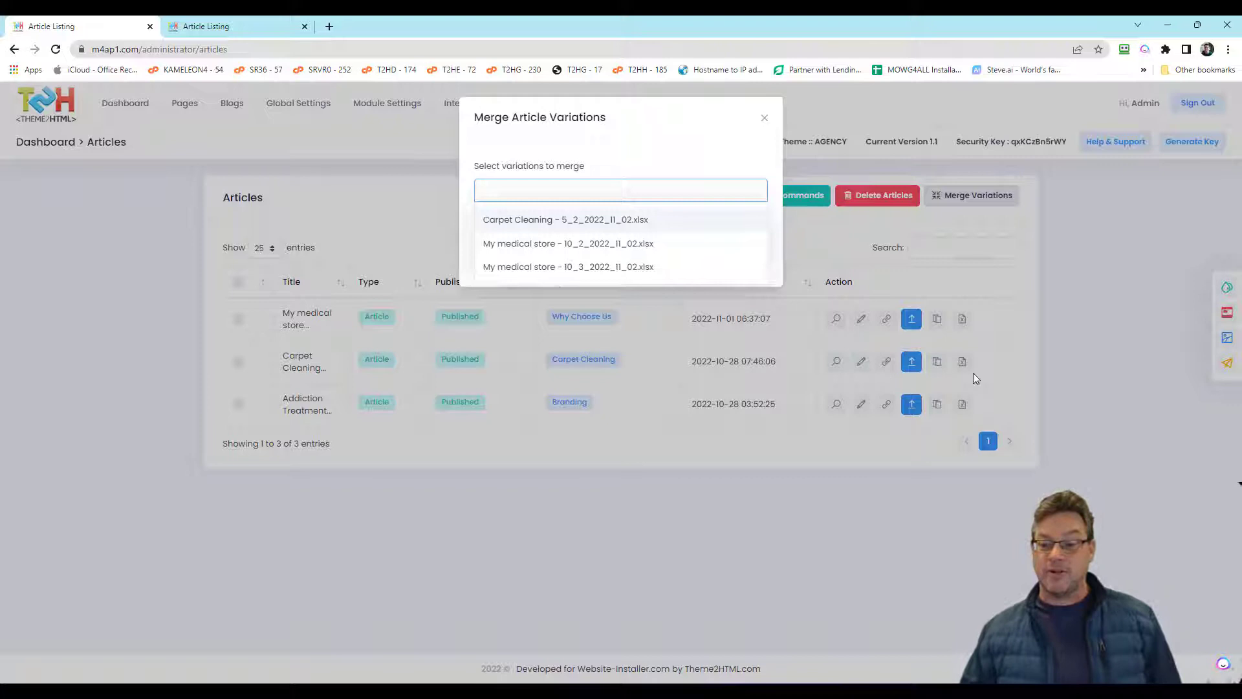
{"action": "left_click", "coordinate": [762, 118]}
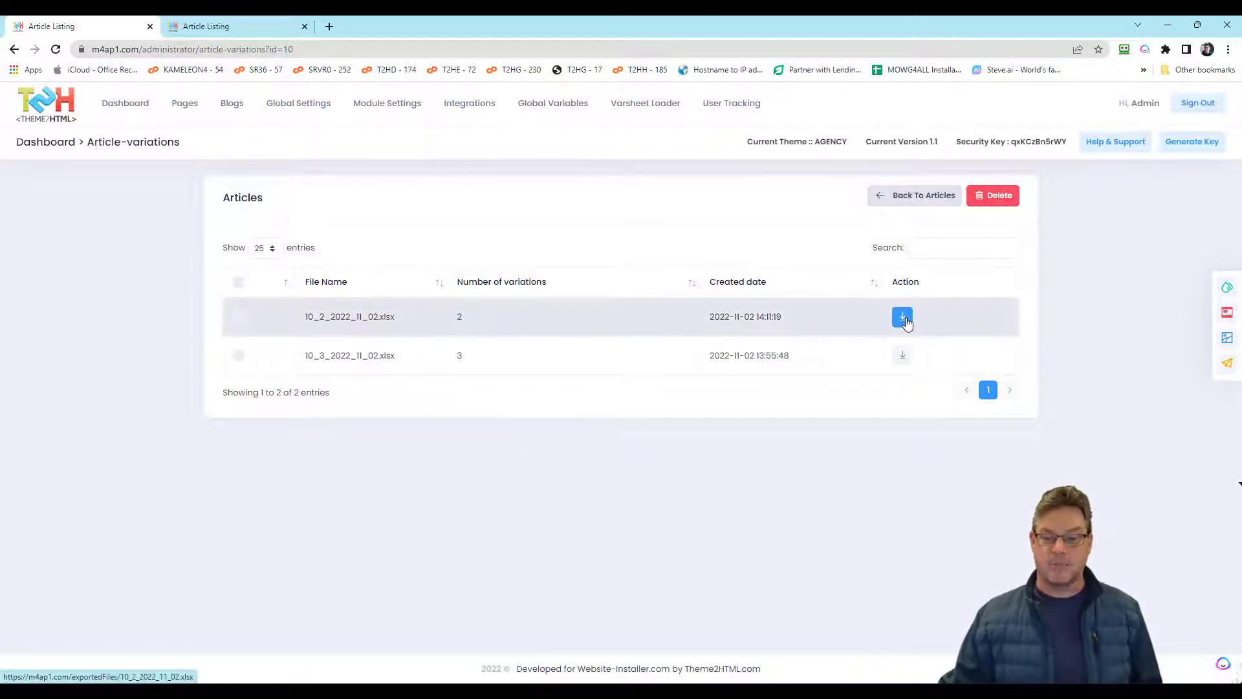
{"action": "mouse_move", "coordinate": [901, 318]}
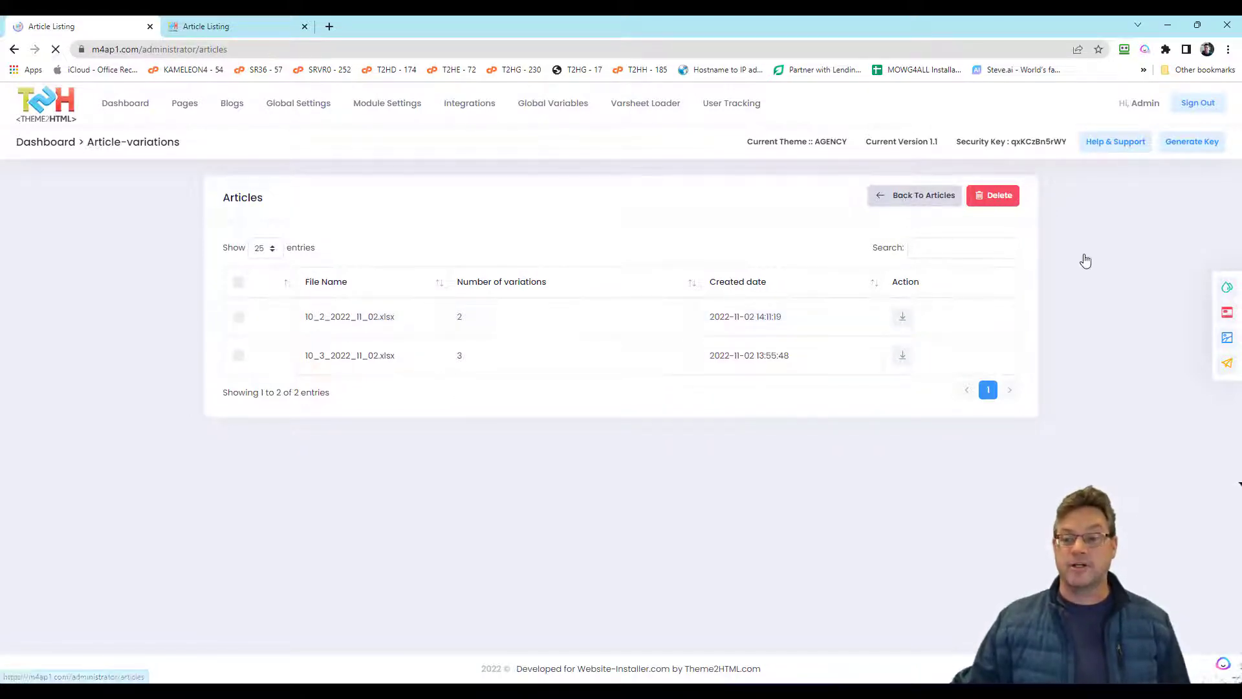
Step: View Carpet Cleaning's single two-variation file, then go back to the Articles list
{"action": "left_click", "coordinate": [923, 195]}
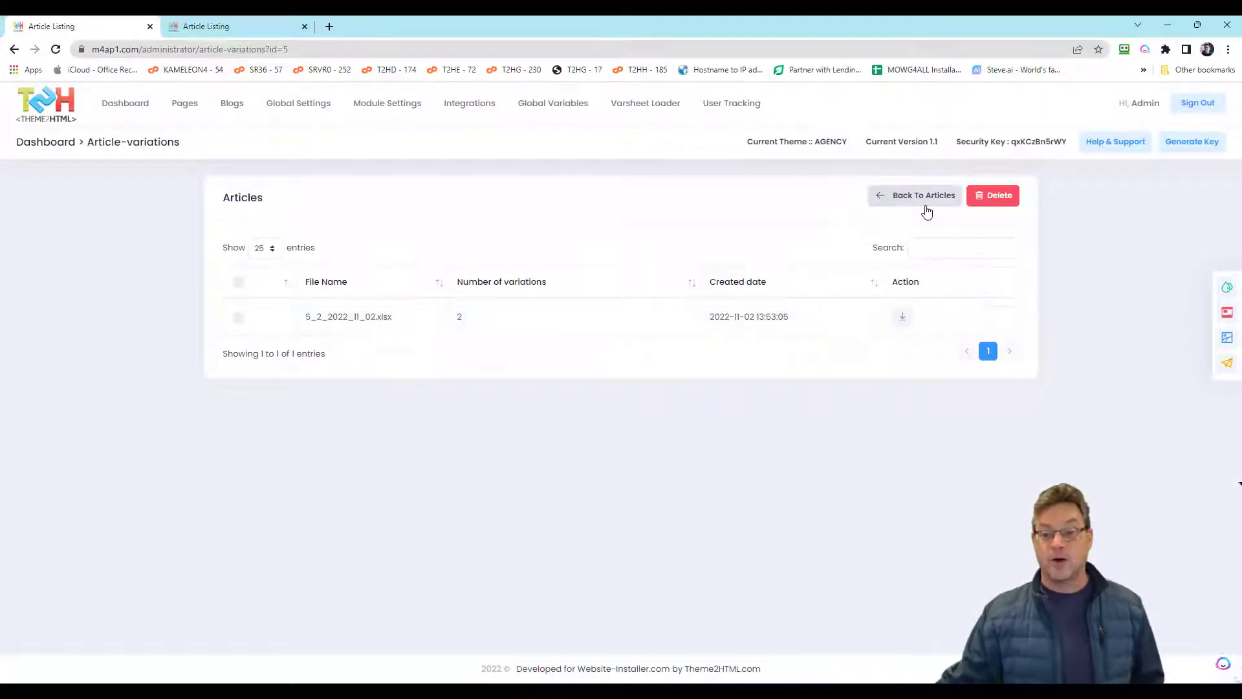
{"action": "left_click", "coordinate": [914, 195]}
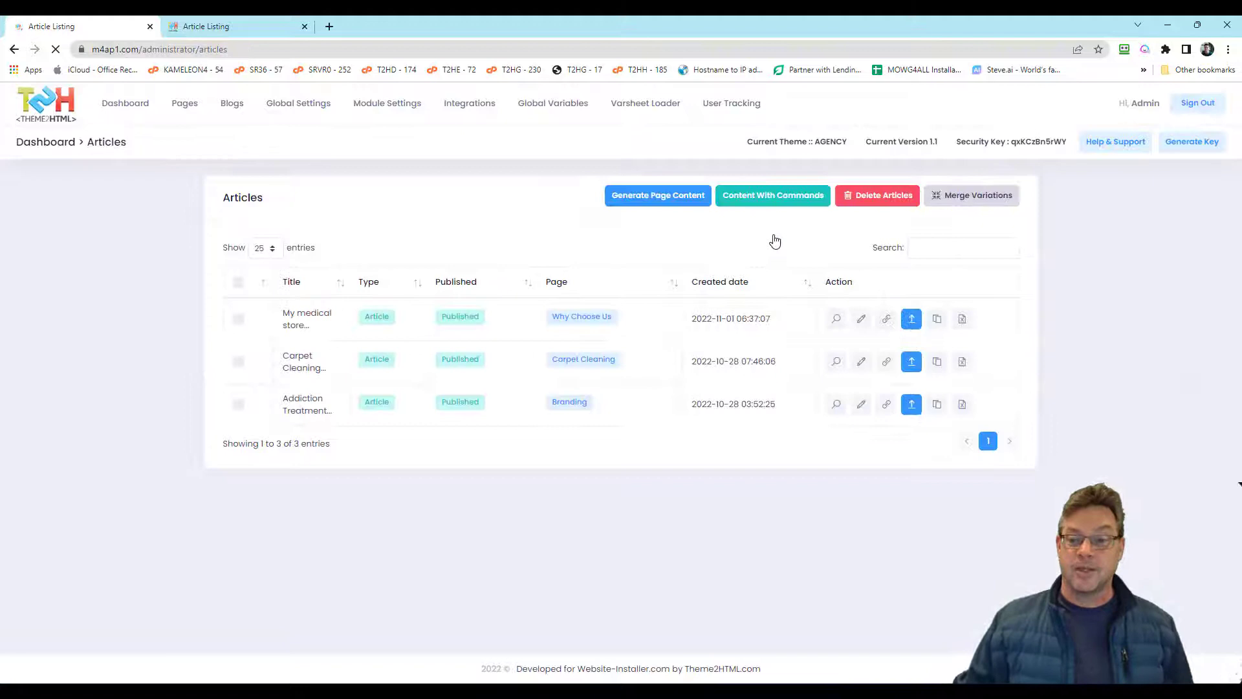
{"action": "left_click", "coordinate": [970, 195]}
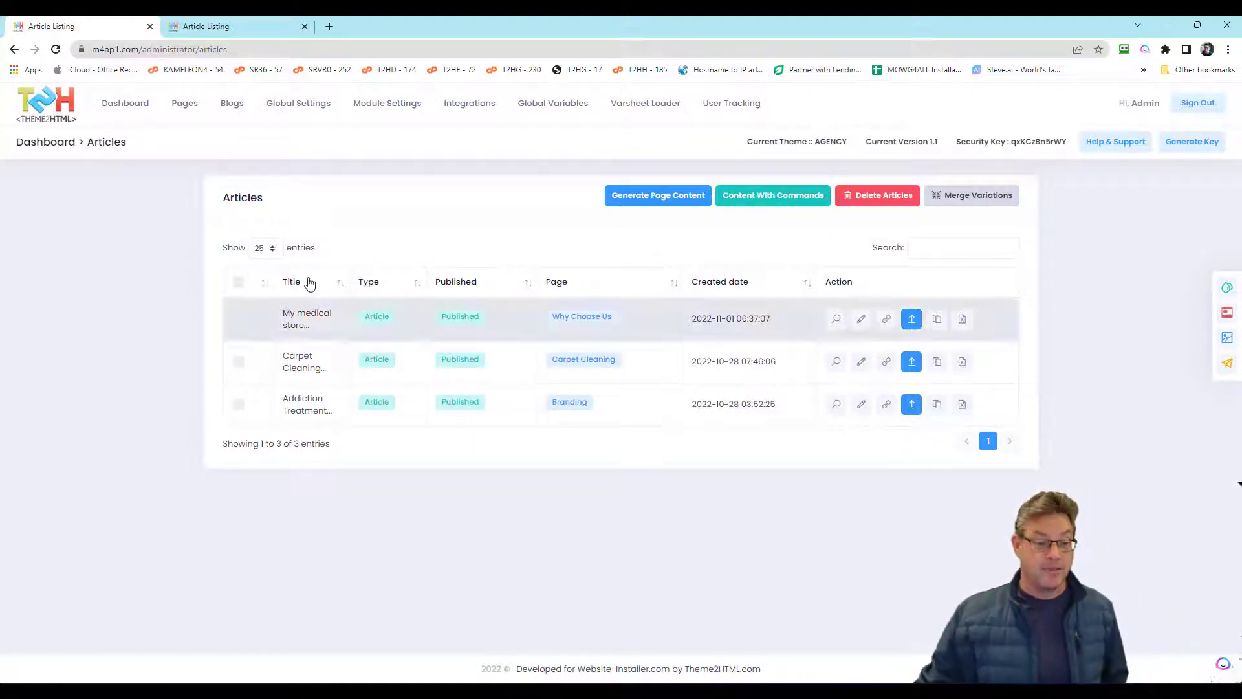
{"action": "mouse_move", "coordinate": [335, 523]}
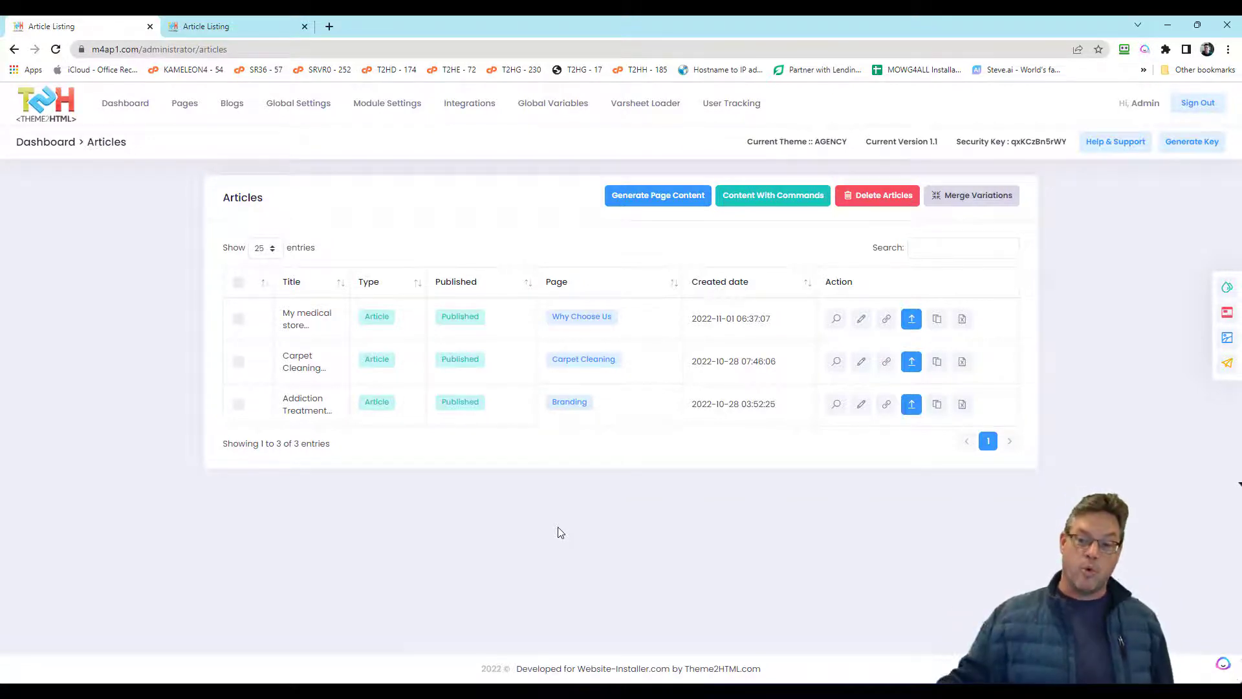
{"action": "mouse_move", "coordinate": [978, 207]}
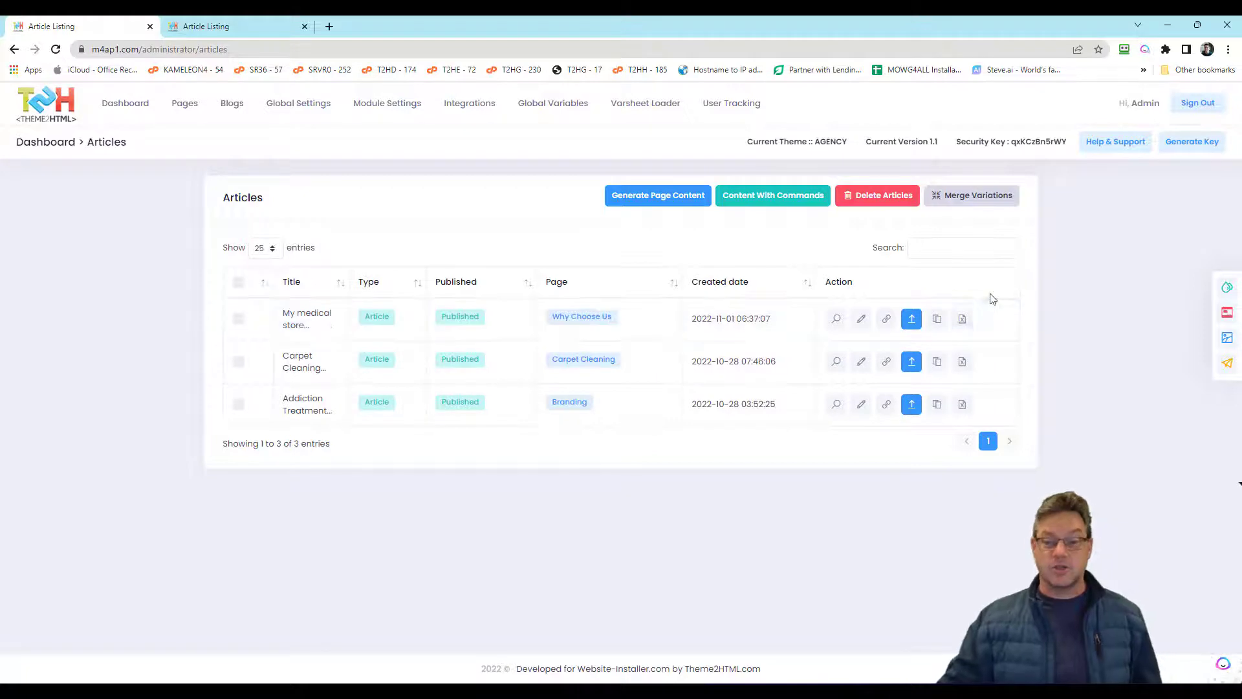
{"action": "mouse_move", "coordinate": [729, 434]}
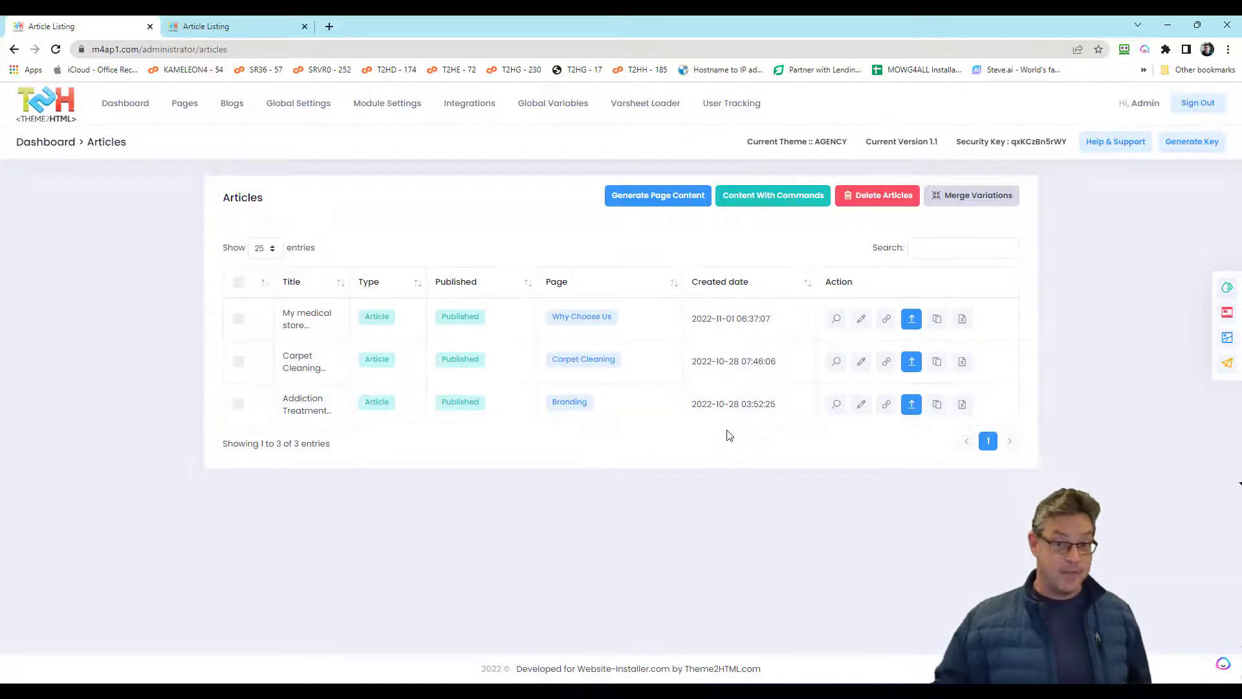
{"action": "mouse_move", "coordinate": [1068, 403]}
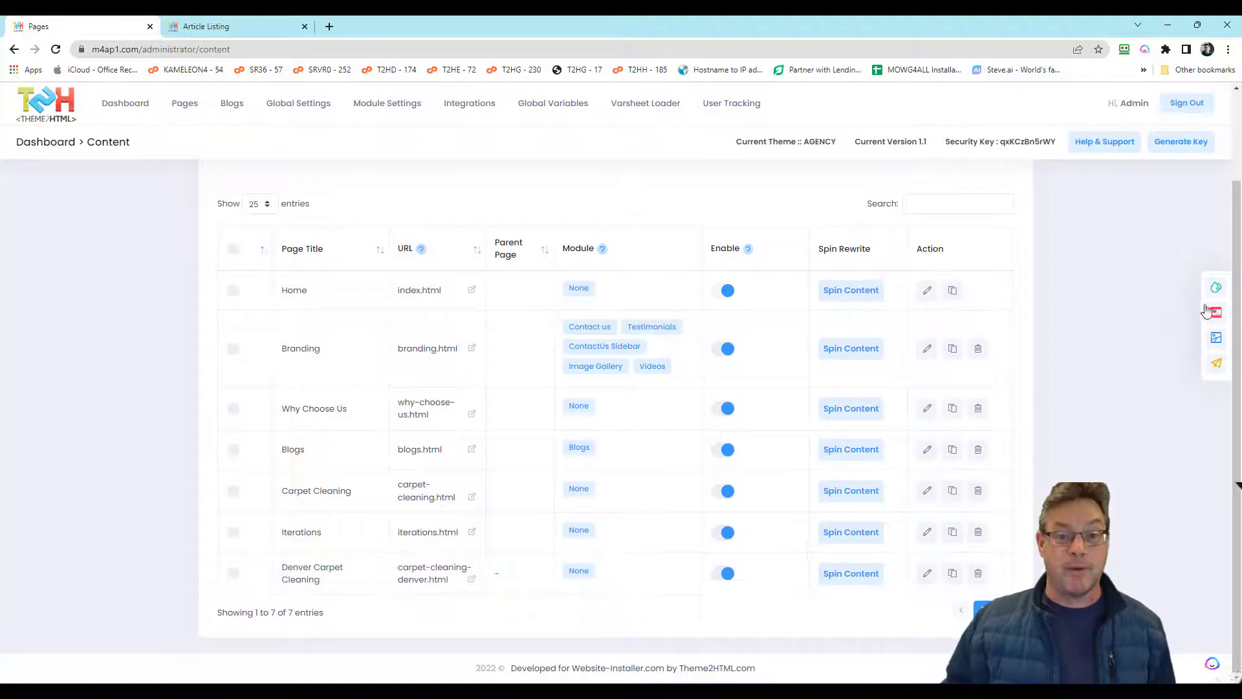
{"action": "mouse_move", "coordinate": [1090, 263]}
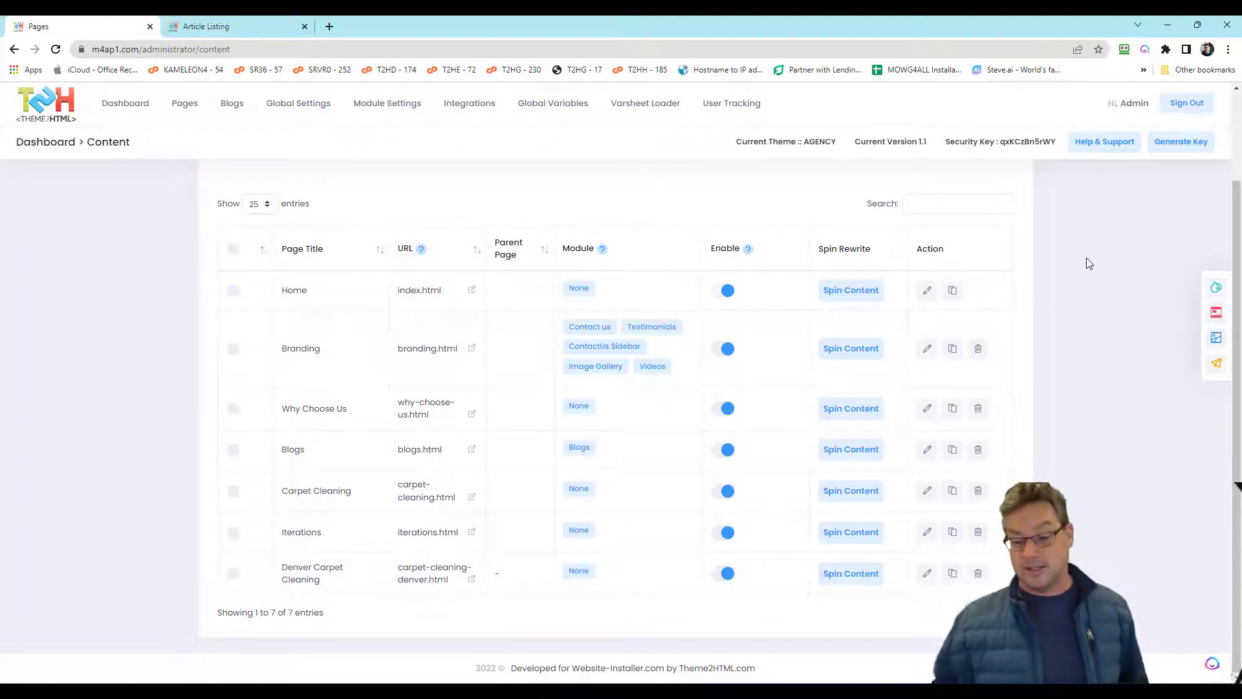